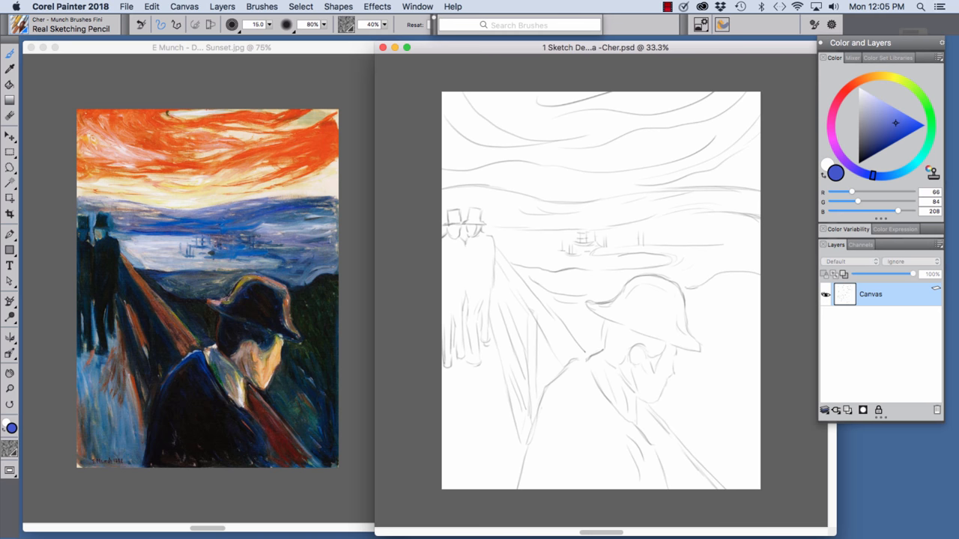
# Block in the orange-yellow sky, blue water, brown bridge and dark hat with the Real Short Filbert.
pyautogui.click(17, 27)
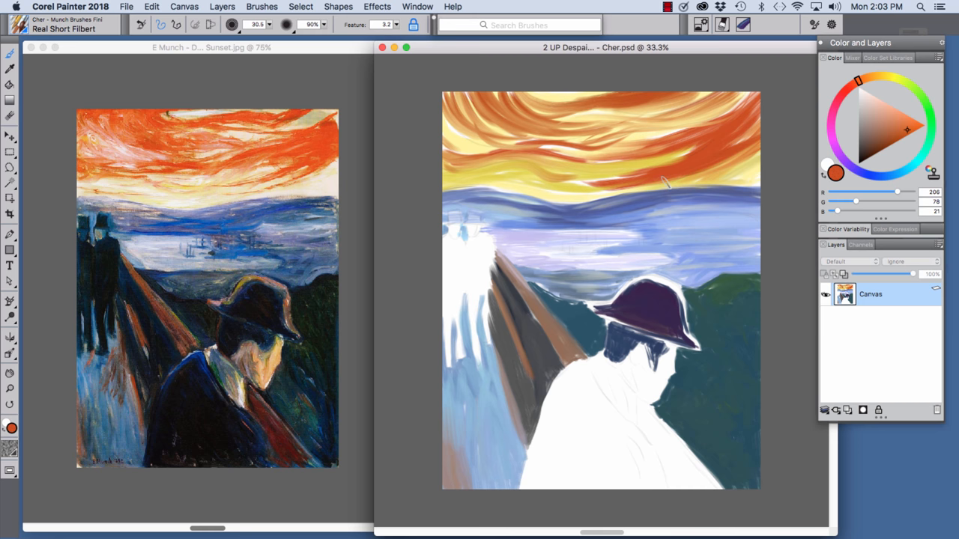
pyautogui.moveTo(792, 144)
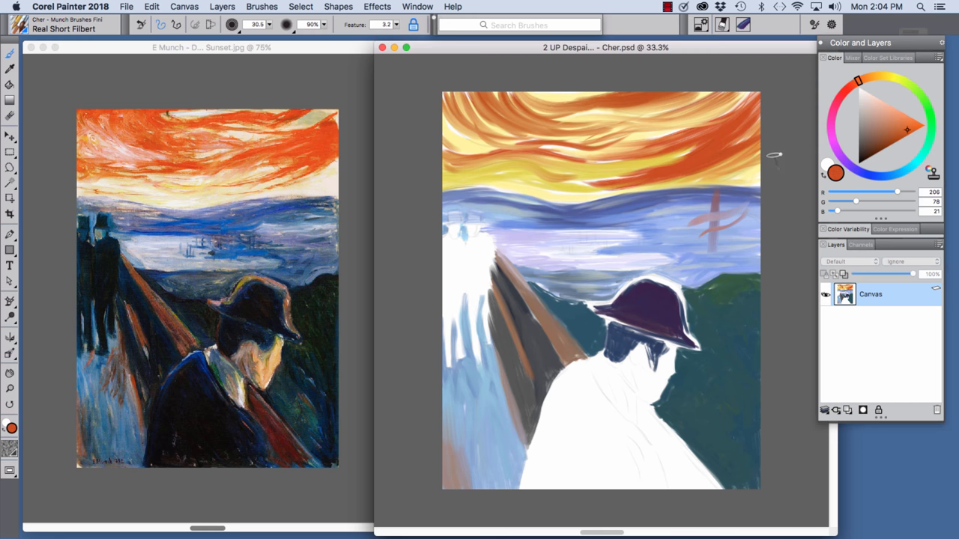
pyautogui.moveTo(780, 127)
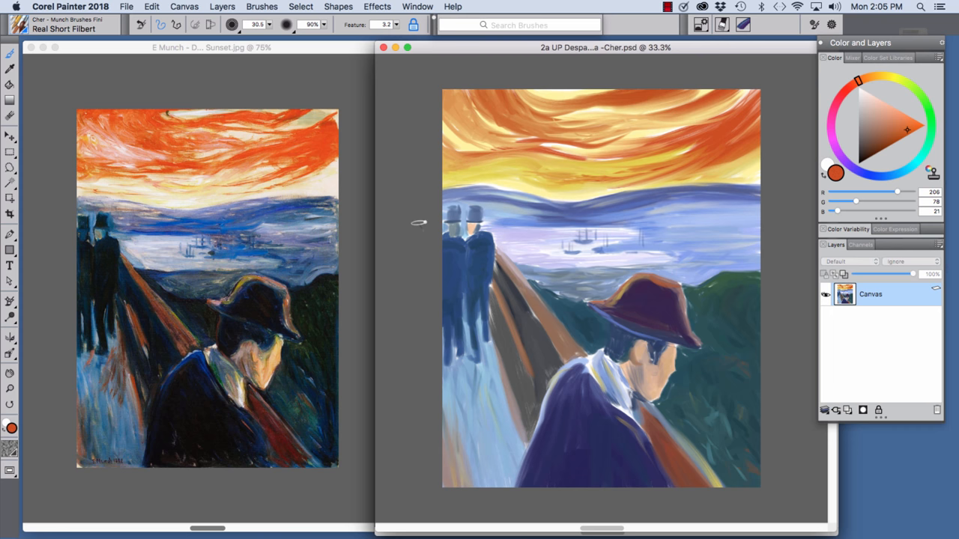
pyautogui.moveTo(667, 183)
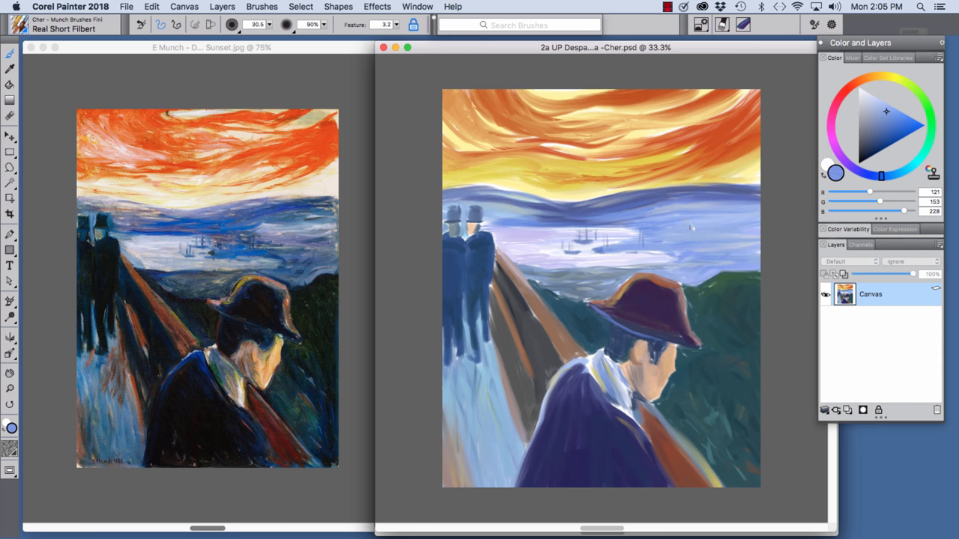
pyautogui.moveTo(720, 225)
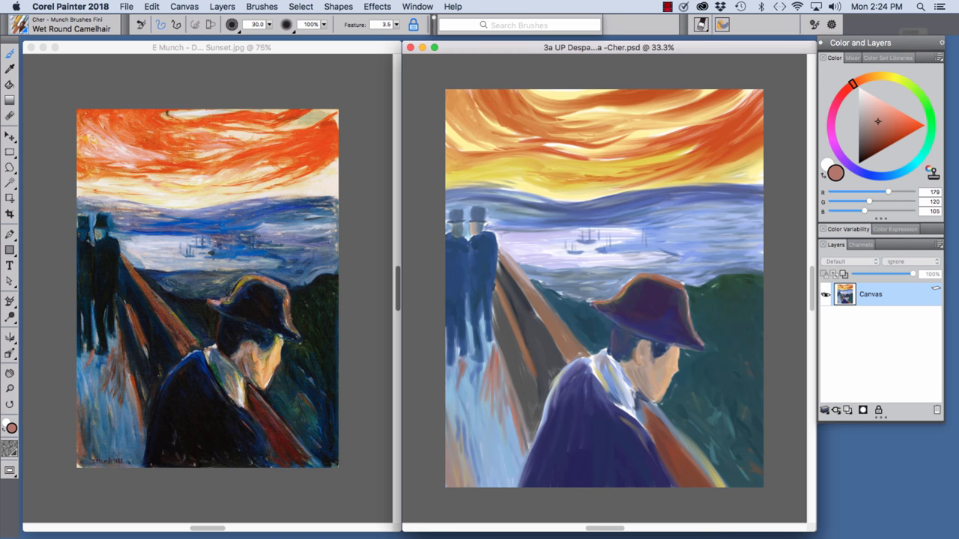
# Bring up the 3ab Detail file, a close crop of the hatted figure with hills and boats.
pyautogui.click(258, 24)
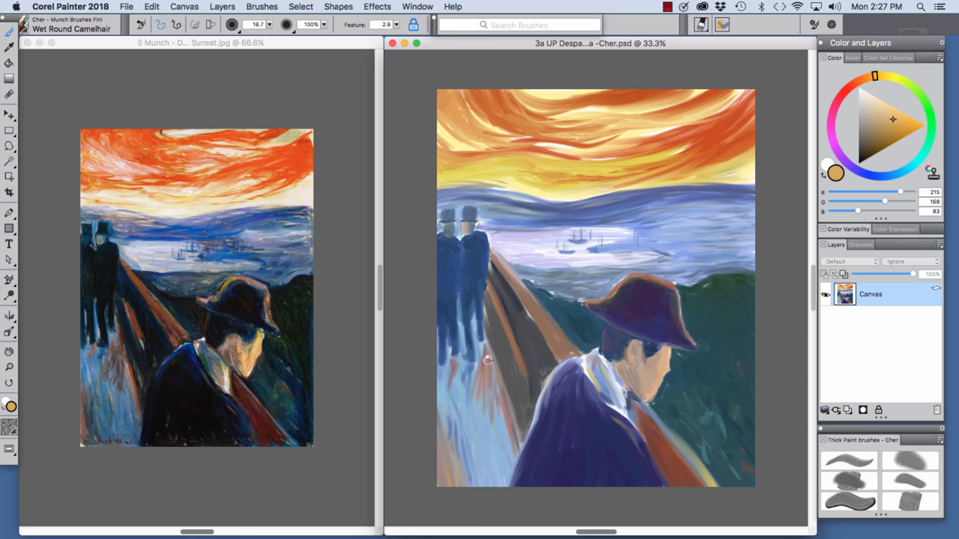
pyautogui.moveTo(485, 375)
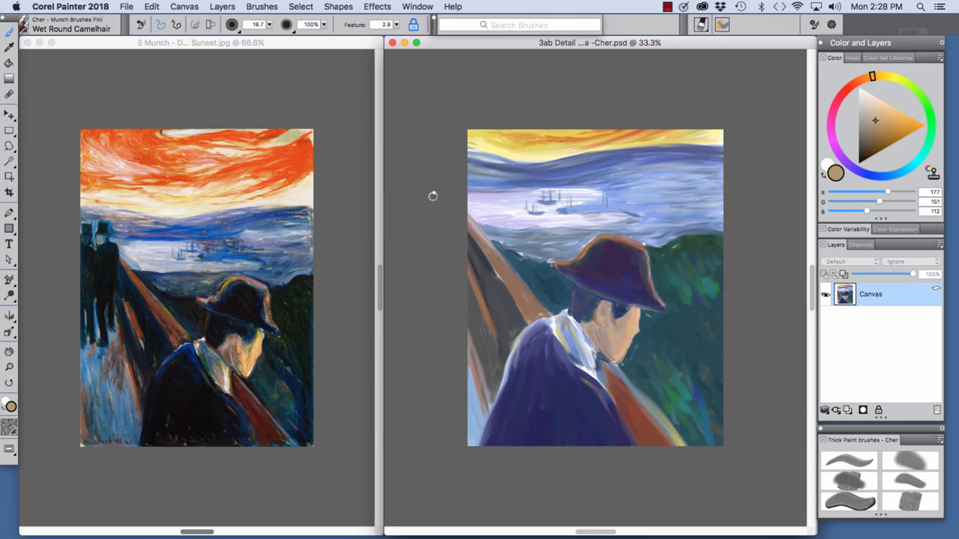
pyautogui.moveTo(435, 193)
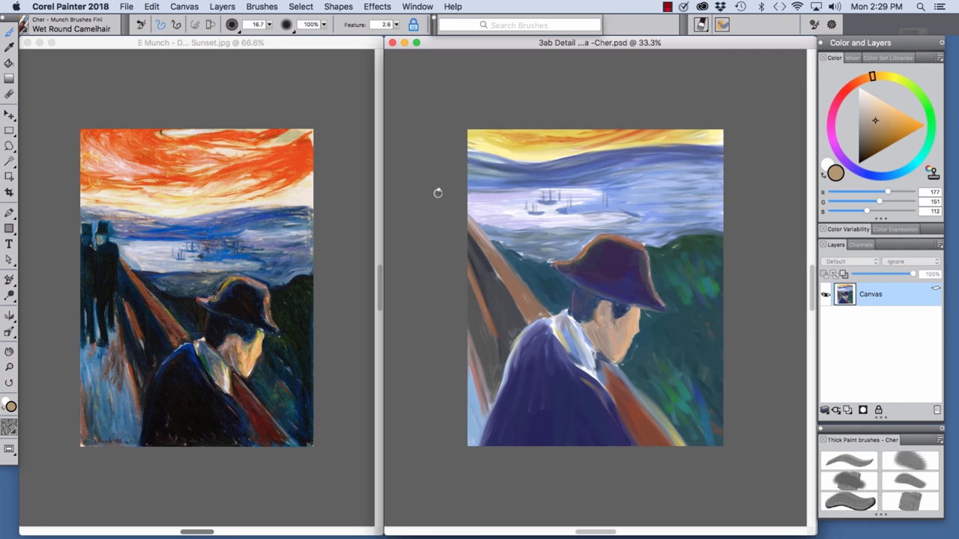
pyautogui.moveTo(695, 267)
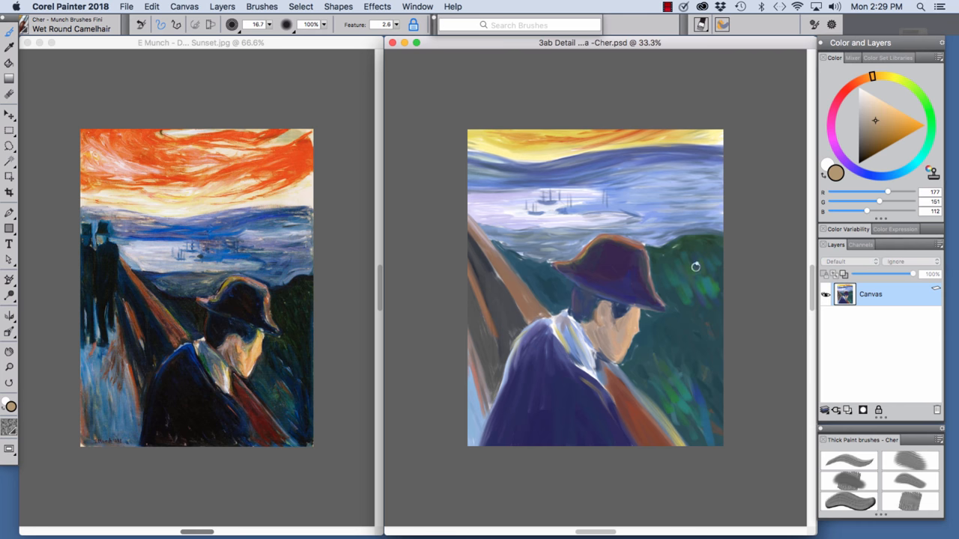
pyautogui.moveTo(665, 297)
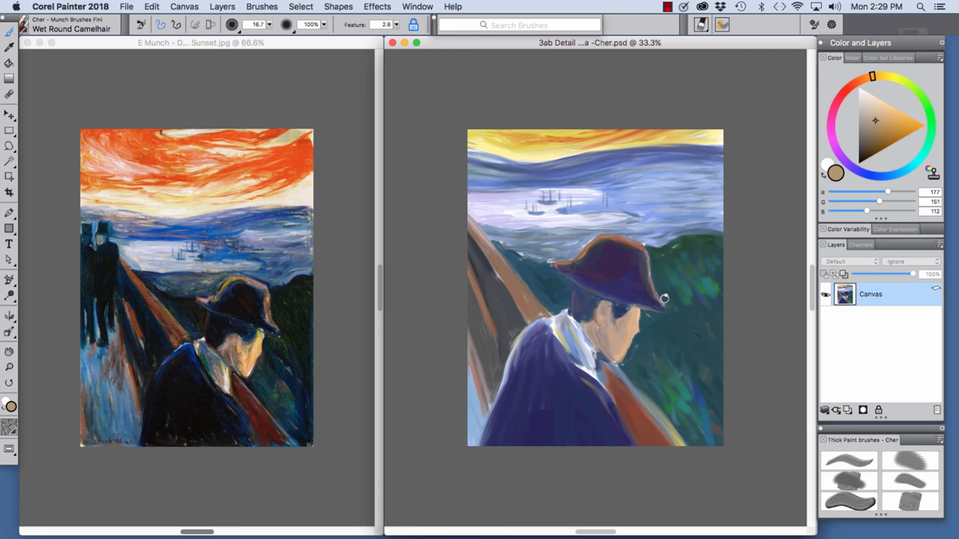
pyautogui.moveTo(705, 291)
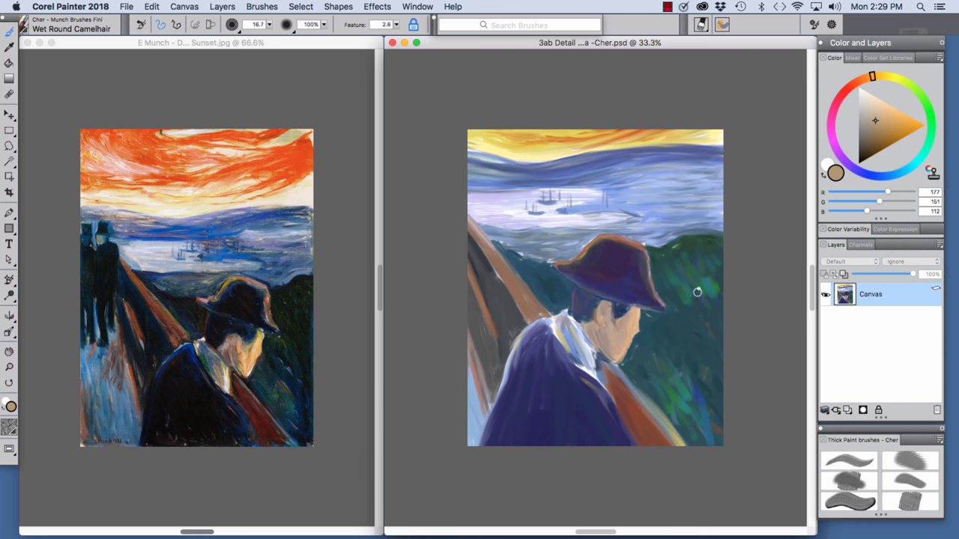
pyautogui.moveTo(704, 321)
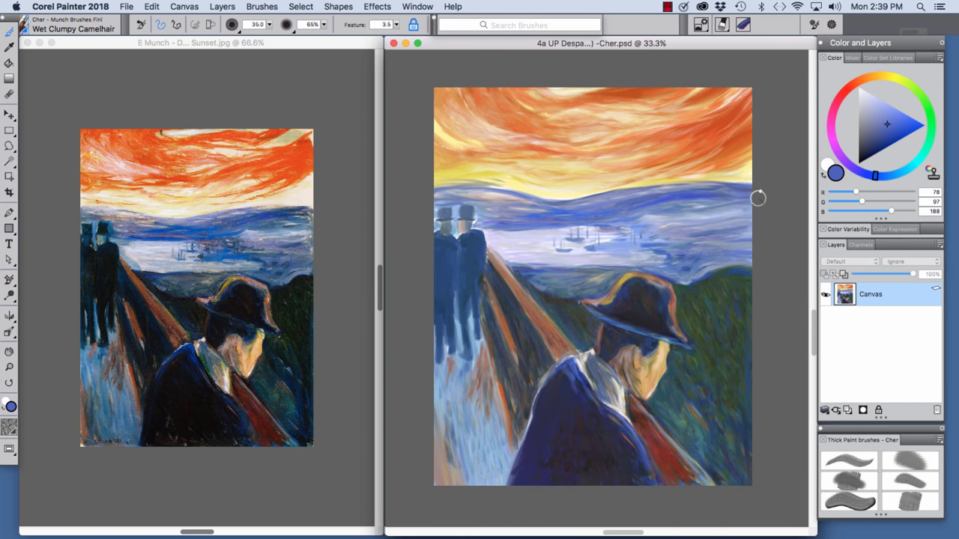
pyautogui.moveTo(759, 200)
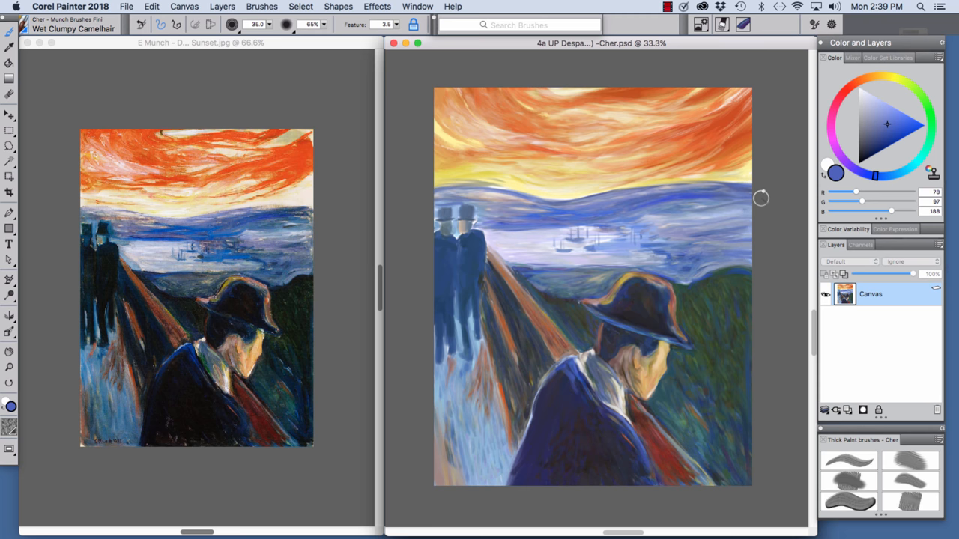
pyautogui.moveTo(759, 198)
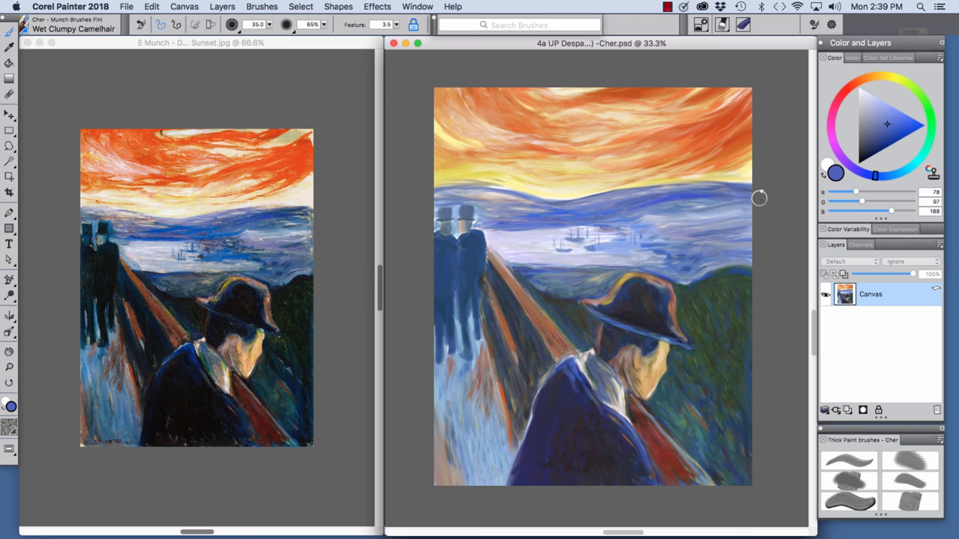
pyautogui.moveTo(760, 200)
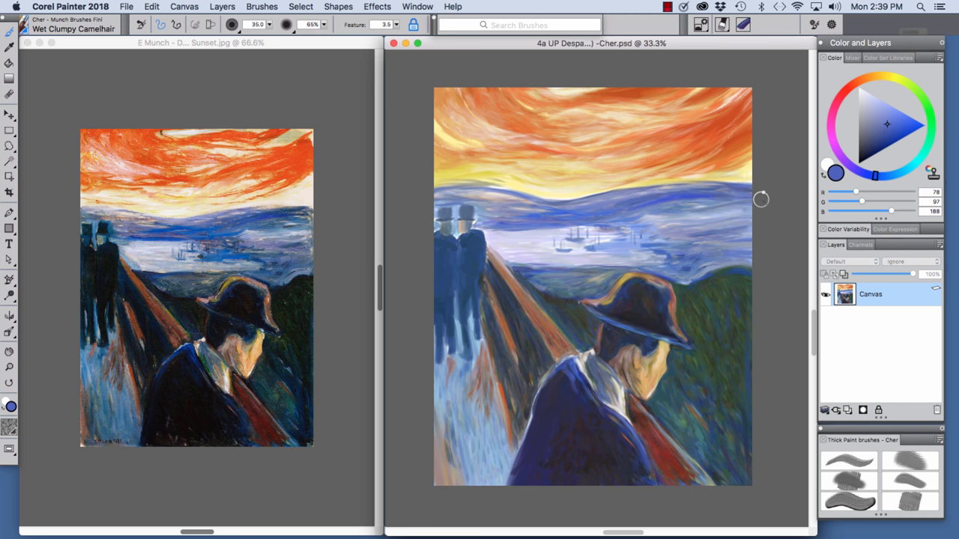
pyautogui.moveTo(698, 159)
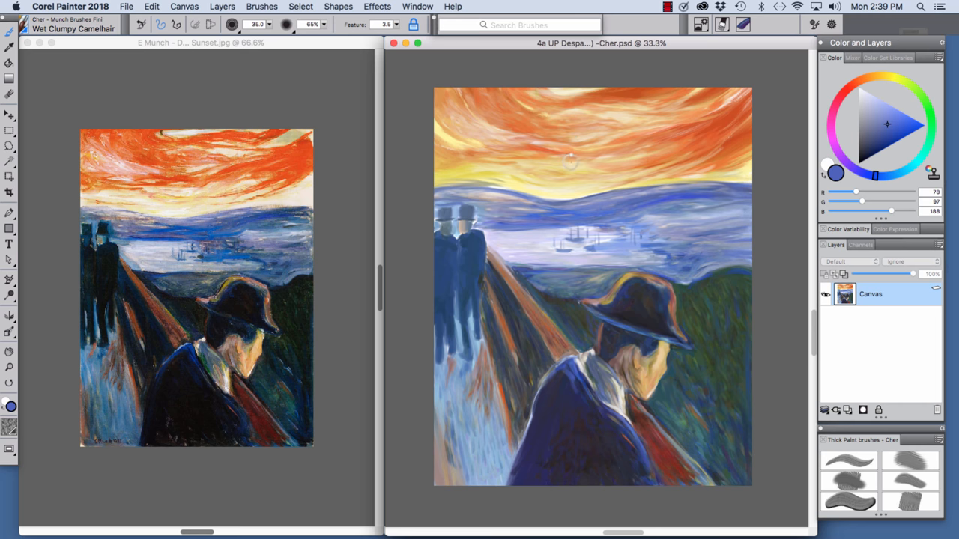
pyautogui.moveTo(658, 198)
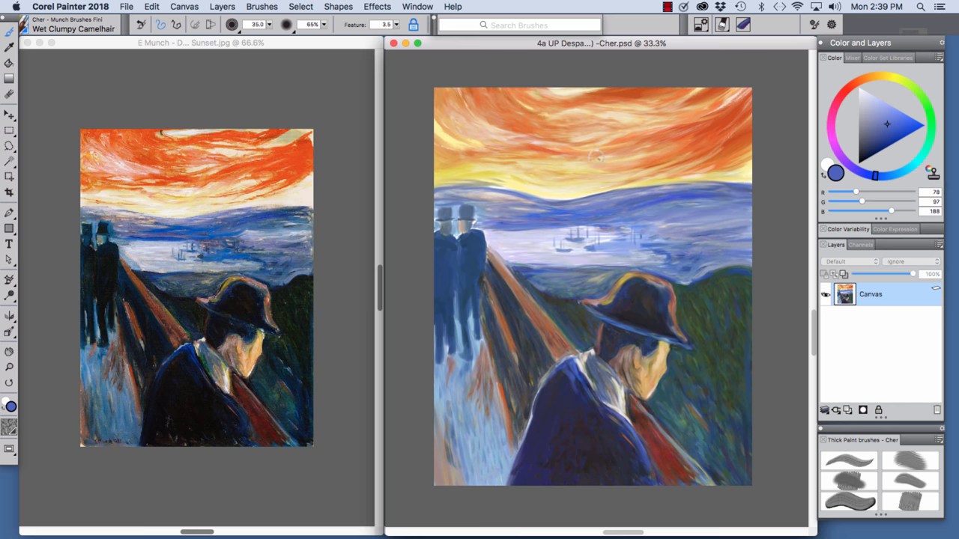
# Blend the yellow sky into the distant hills and build up the green hillside with Wet Clumpy Camelhair.
pyautogui.moveTo(596, 157); pyautogui.dragTo(584, 163)
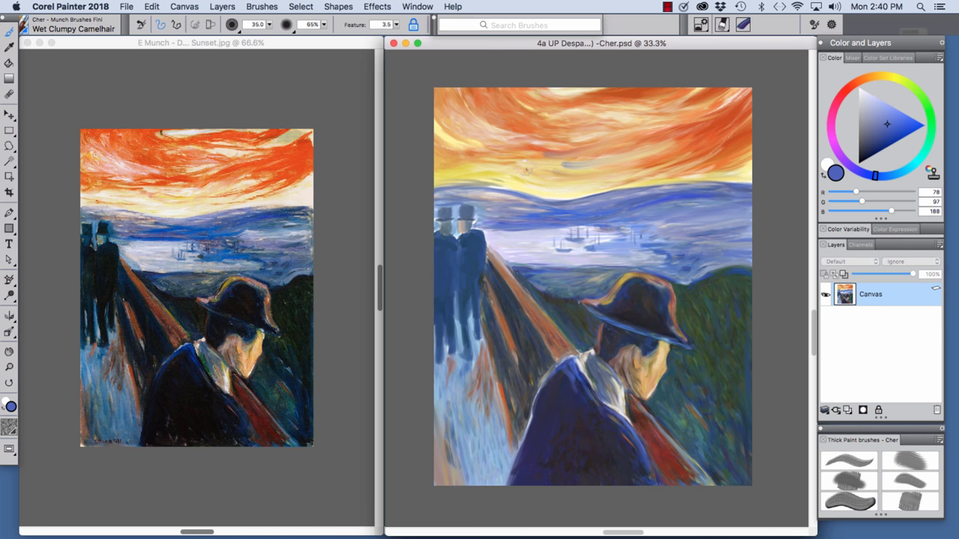
pyautogui.moveTo(509, 162); pyautogui.dragTo(592, 172)
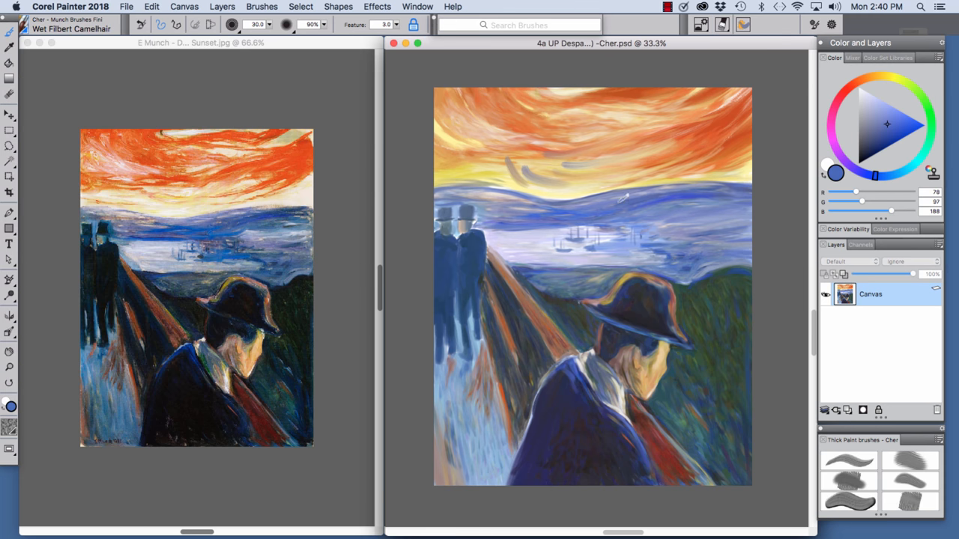
# Repaint the blue hill band below the orange sky with a Wet Filbert Camelhair stroke.
pyautogui.moveTo(659, 135); pyautogui.dragTo(704, 157)
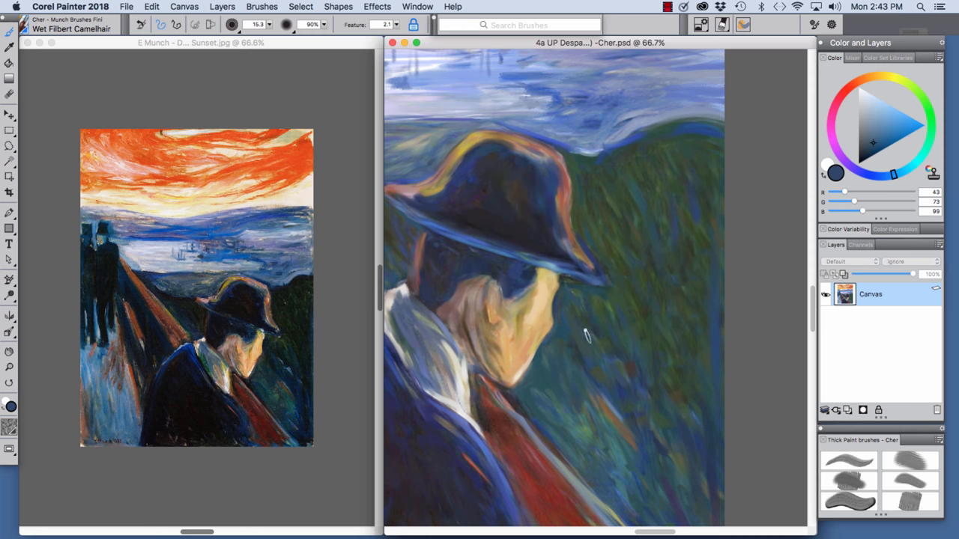
pyautogui.moveTo(631, 279)
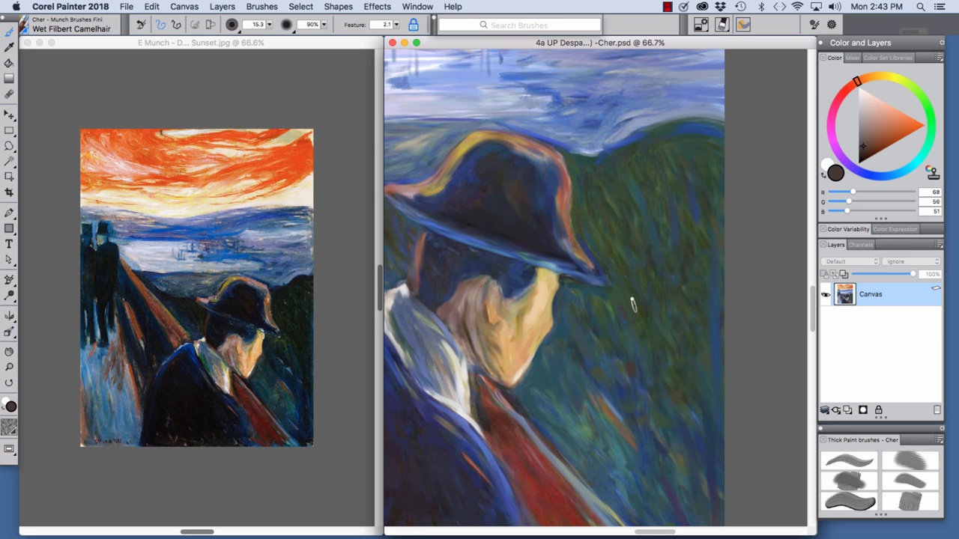
pyautogui.moveTo(620, 341)
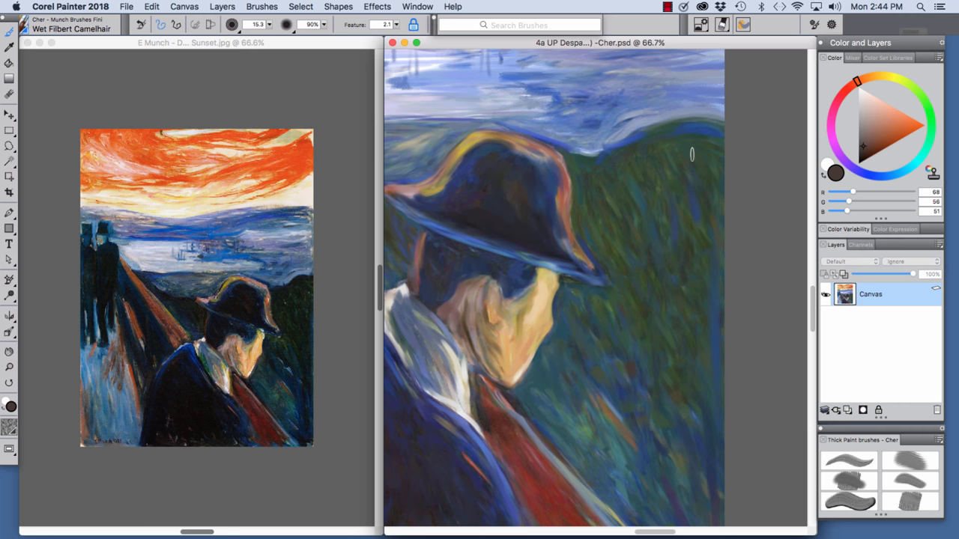
pyautogui.moveTo(572, 99)
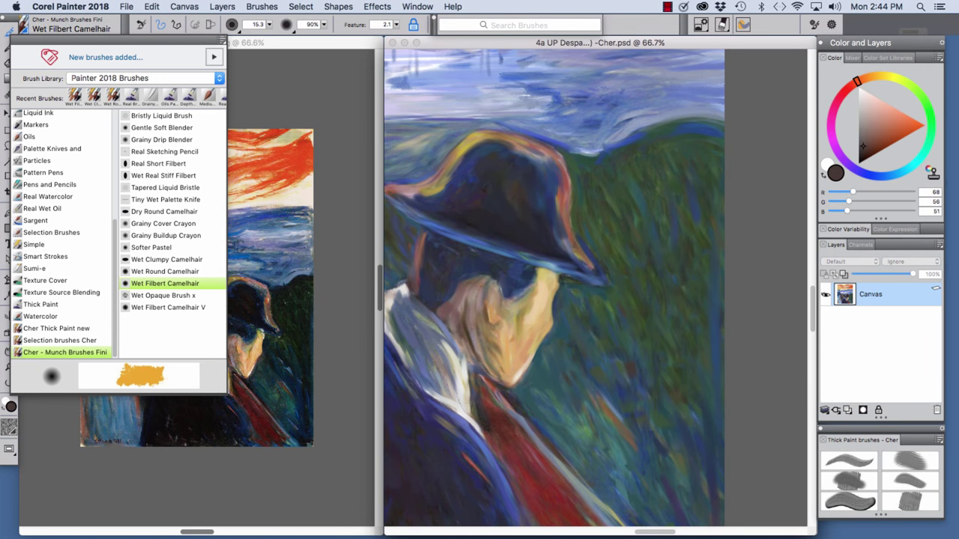
# Choose another variant from the Cher – Munch Brushes category in the Brush Library.
pyautogui.click(162, 140)
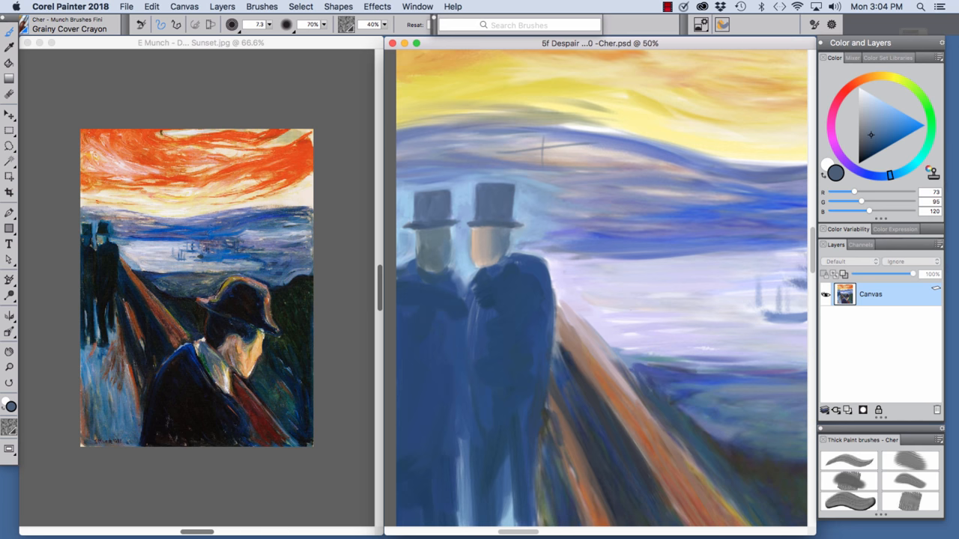
# Bring up the Brush Library over the later 5f Despair version of the painting.
pyautogui.click(72, 29)
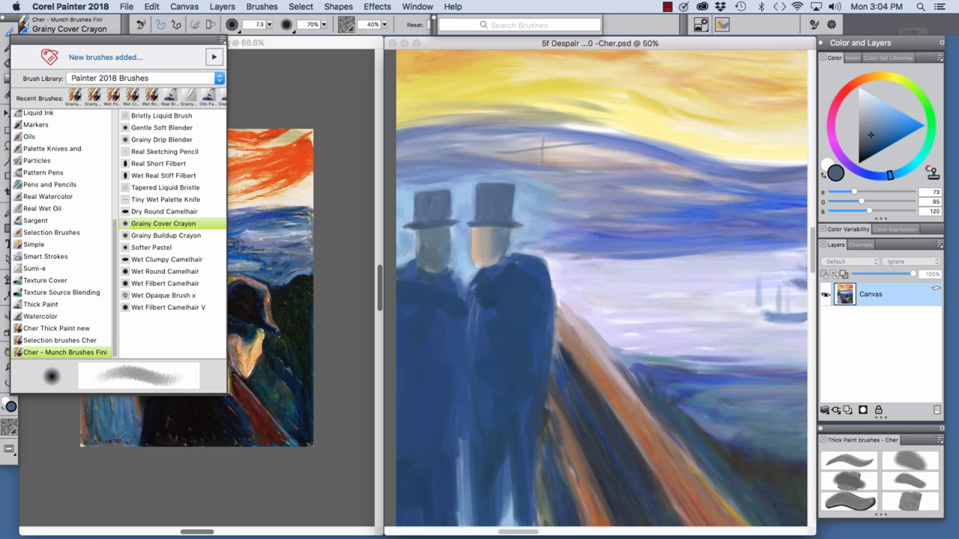
# Select Gentle Soft Blender, smooth the hatted figure, and return to the brush list.
pyautogui.click(162, 128)
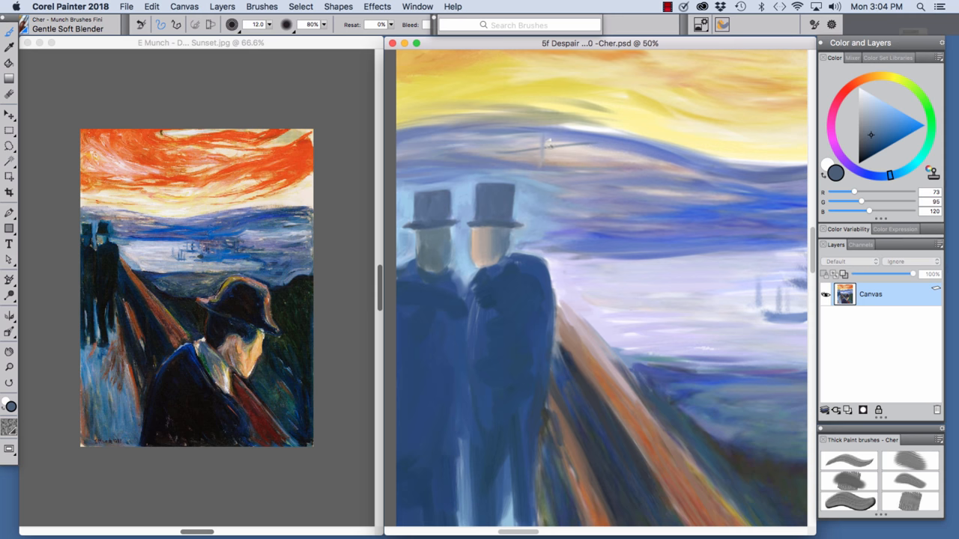
pyautogui.moveTo(499, 156)
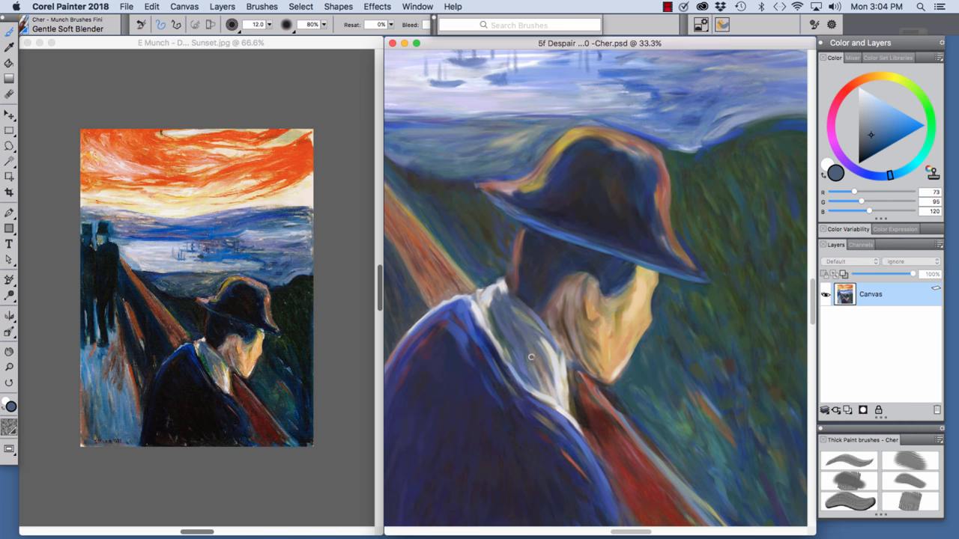
pyautogui.click(75, 29)
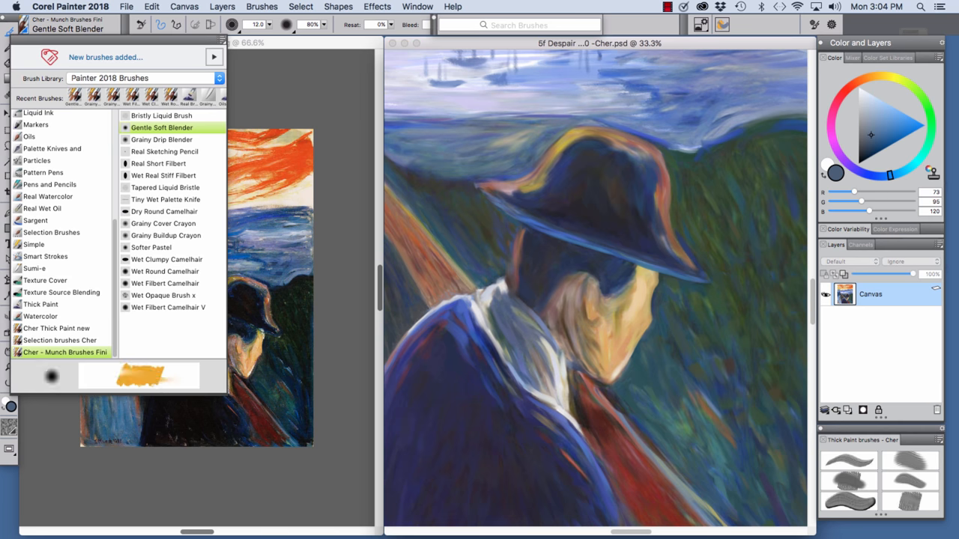